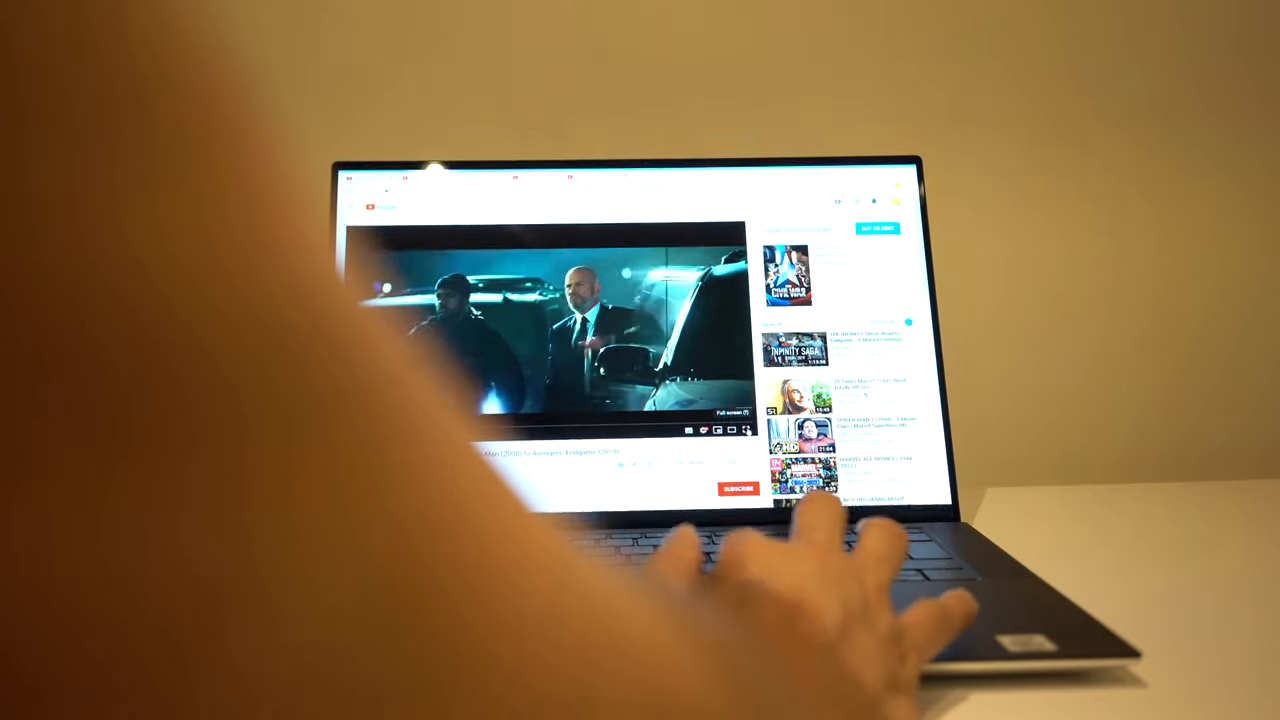
Switch the playing YouTube movie trailer to full screen on the laptop.
{"action": "left_click", "coordinate": [748, 430]}
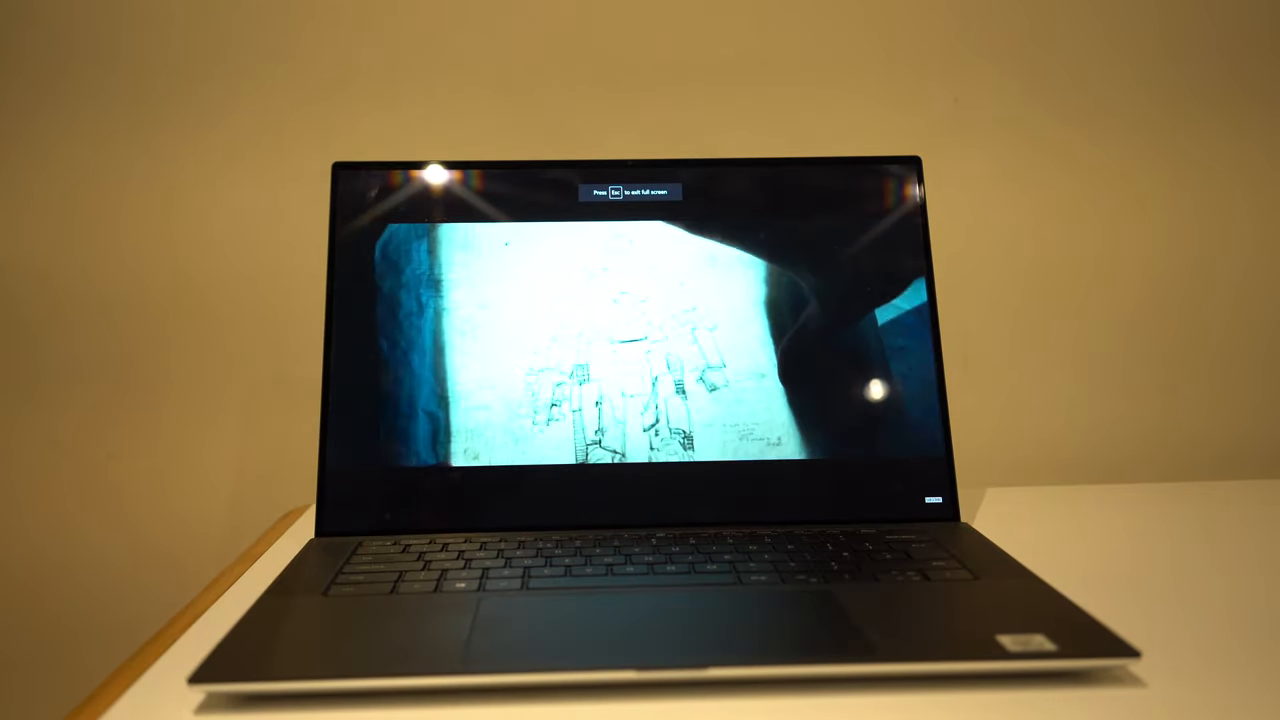